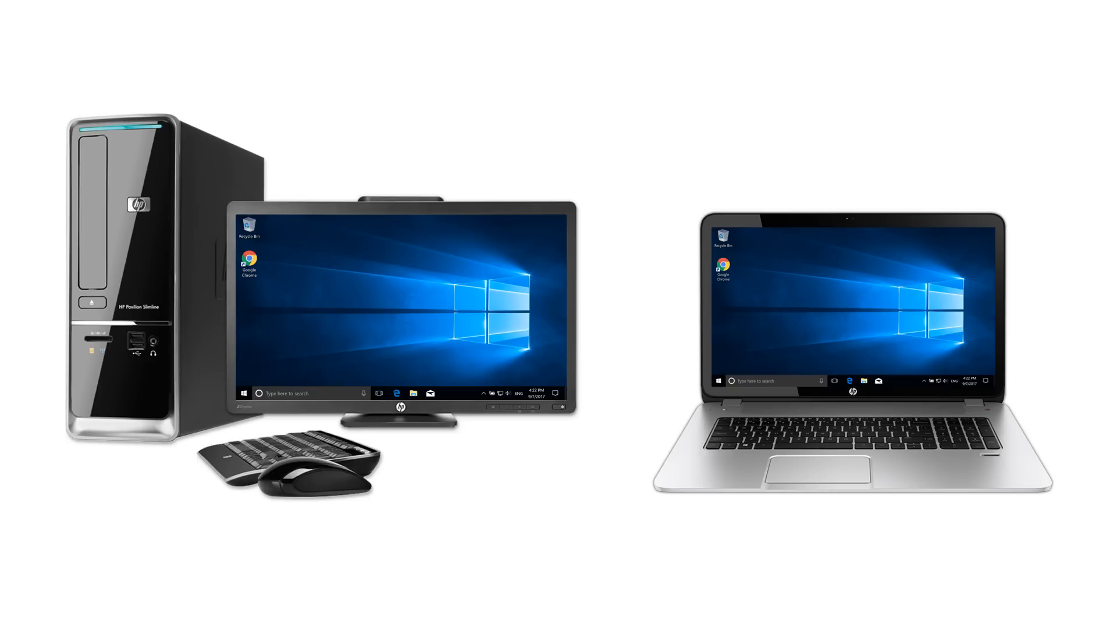
Step: Launch HP PC Hardware Diagnostics for Windows from the HP Help and Support group in Start
{"action": "left_click", "coordinate": [21, 608]}
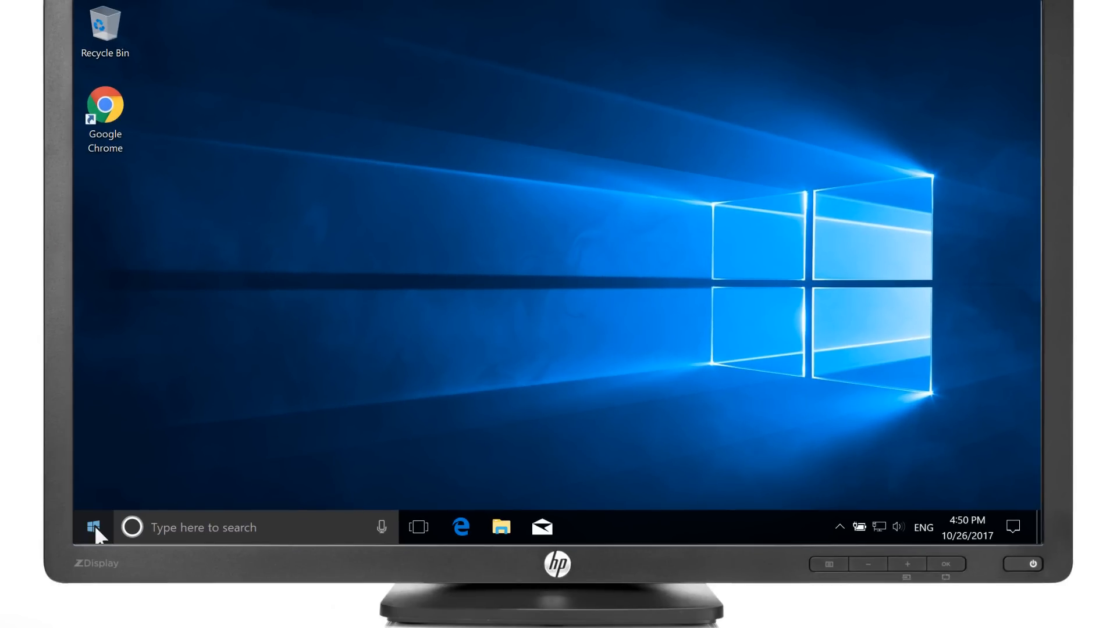
{"action": "left_click", "coordinate": [93, 527]}
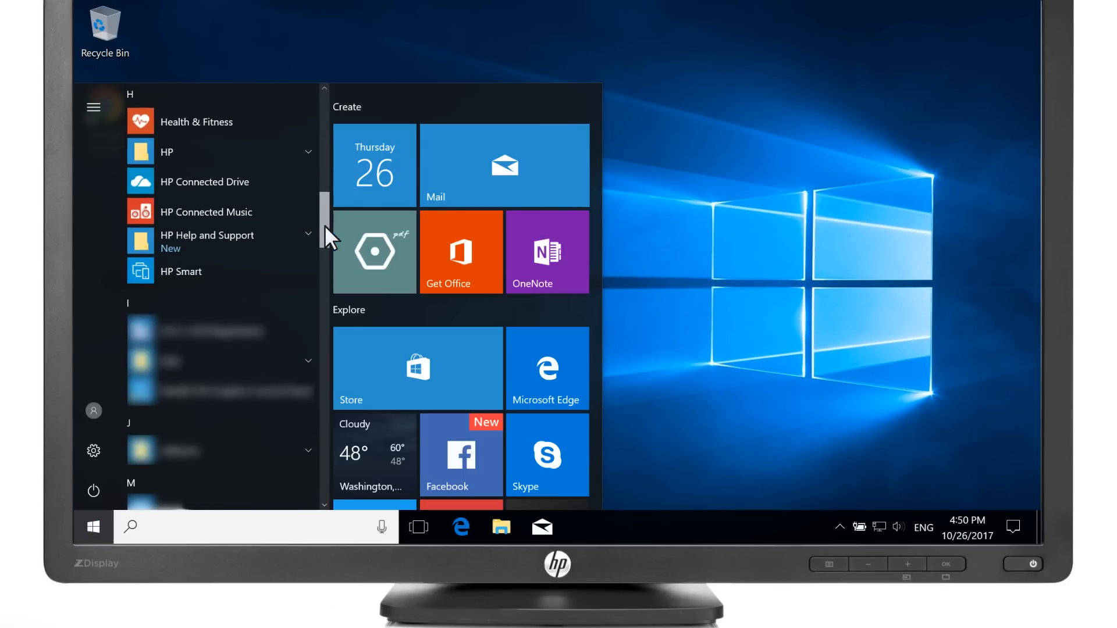
{"action": "left_click", "coordinate": [207, 239]}
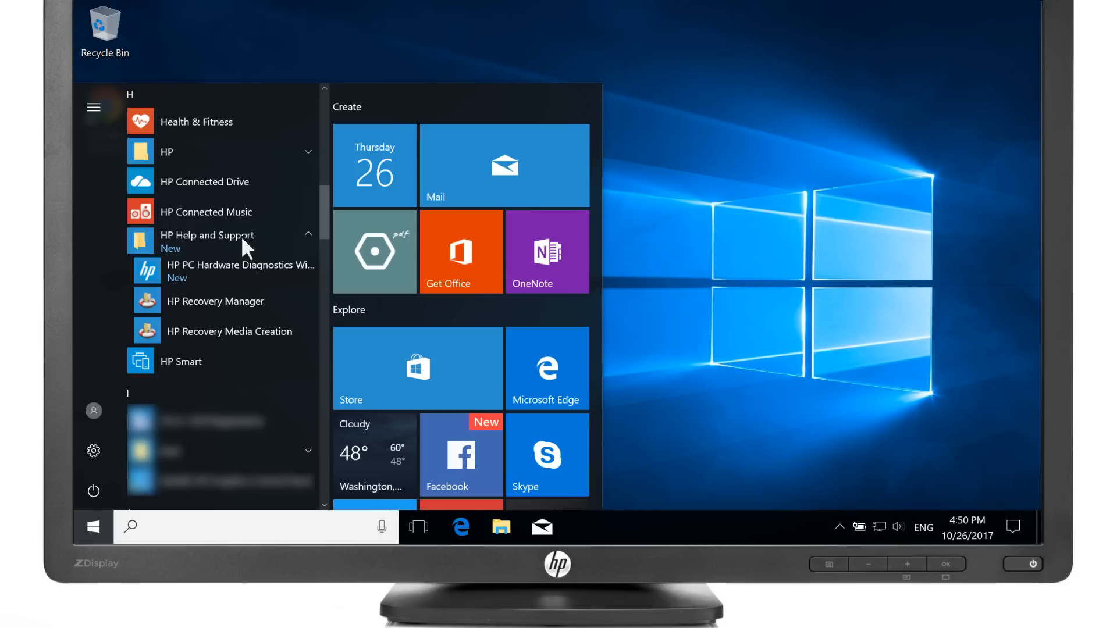
{"action": "right_click", "coordinate": [240, 271]}
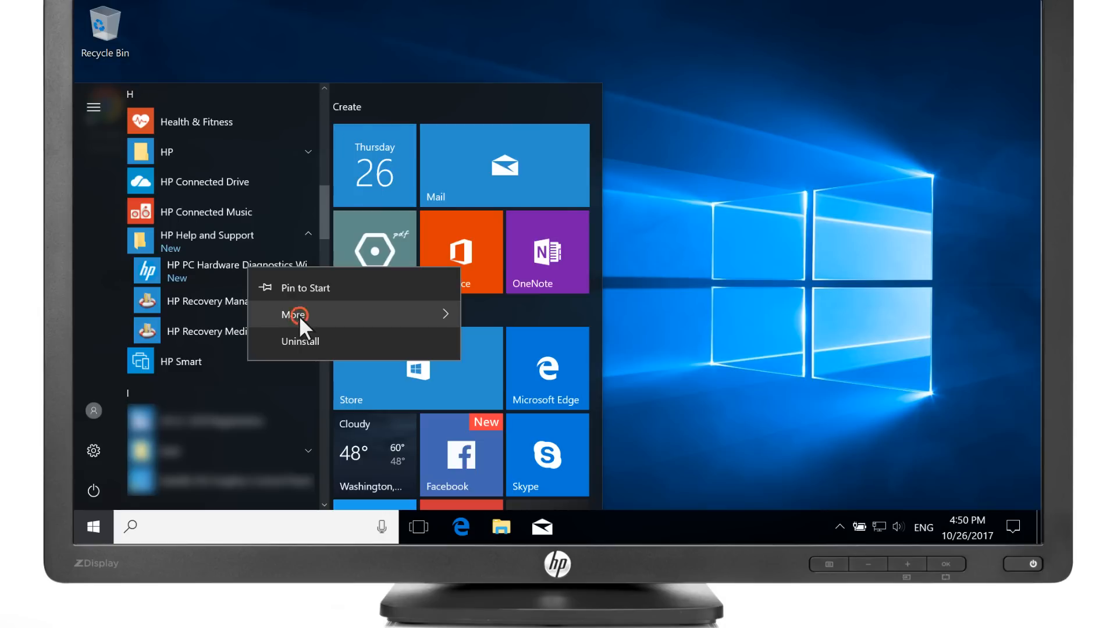
{"action": "left_click", "coordinate": [293, 314]}
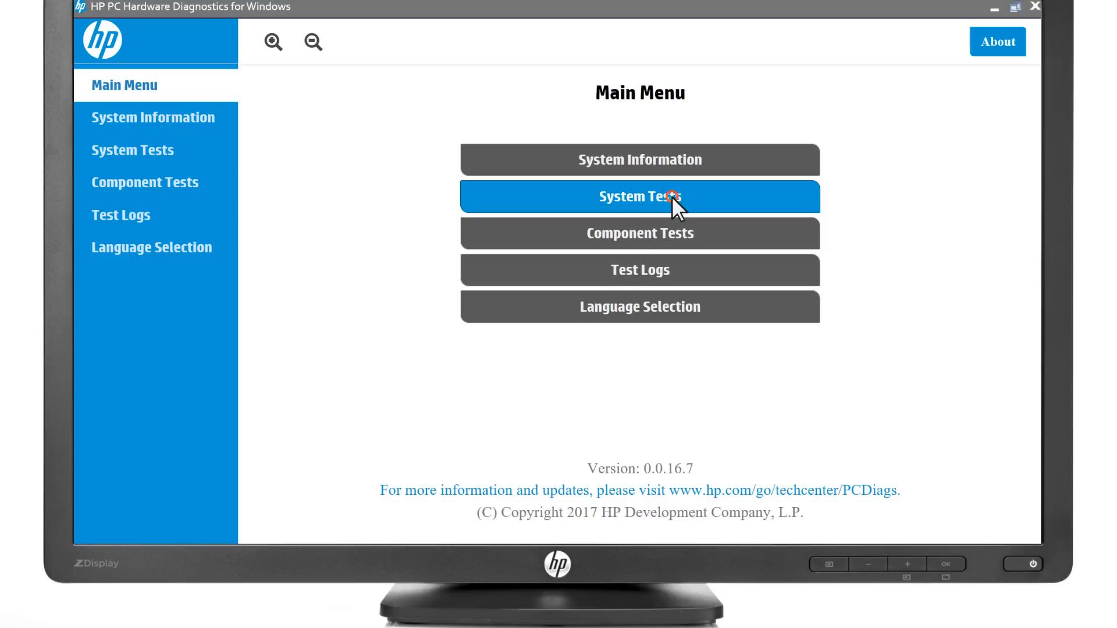
Step: Run the System Fast Test once from System Tests so all seven checks pass
{"action": "left_click", "coordinate": [639, 197]}
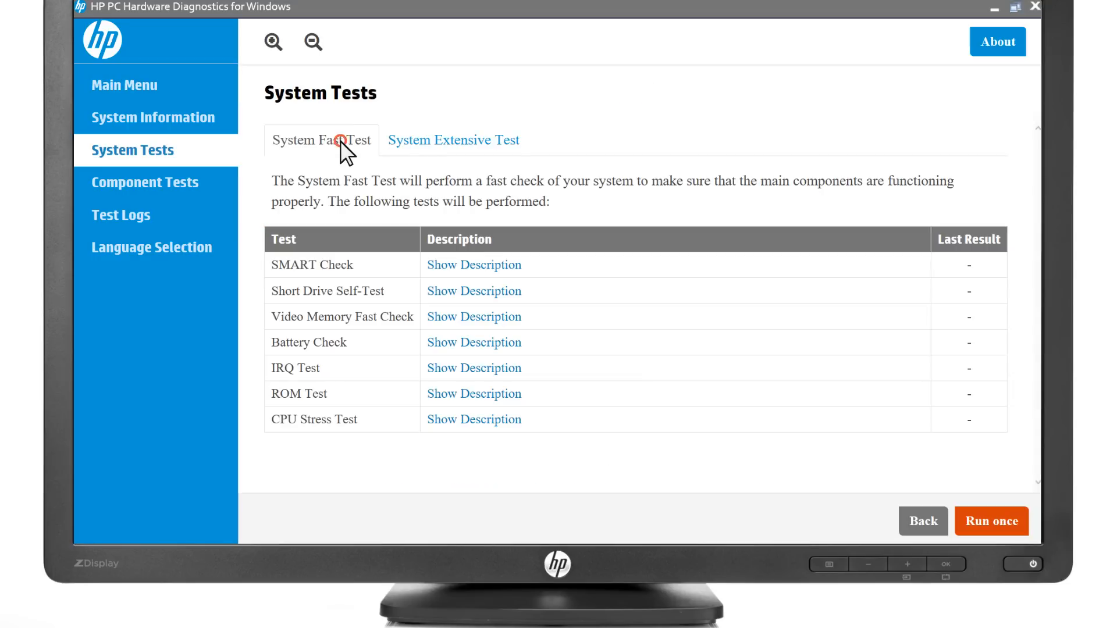
{"action": "mouse_move", "coordinate": [912, 477]}
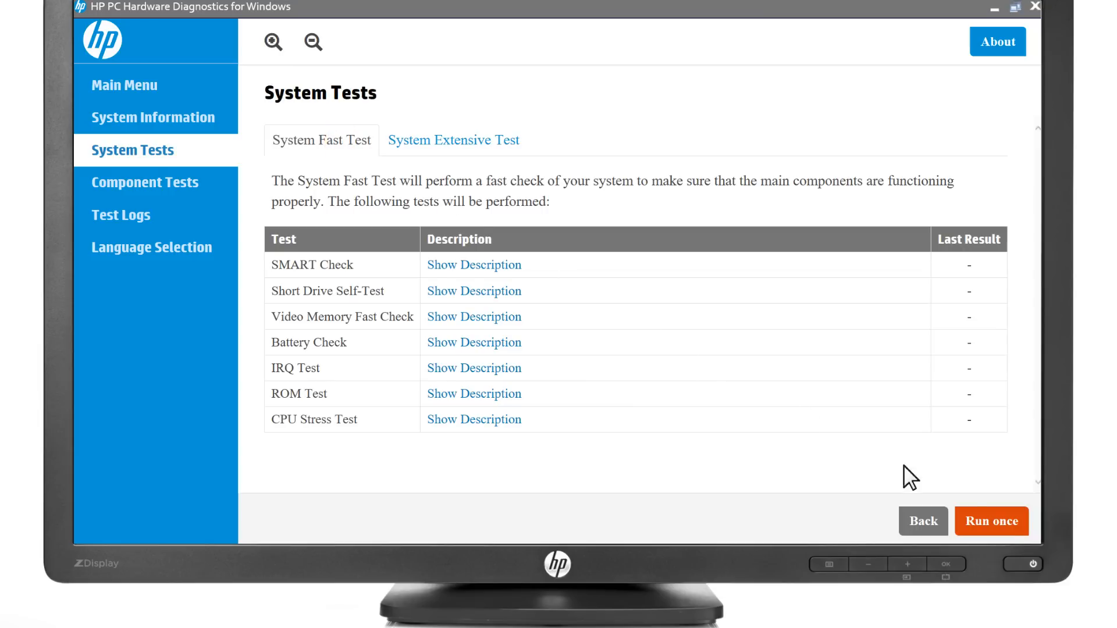
{"action": "left_click", "coordinate": [991, 521]}
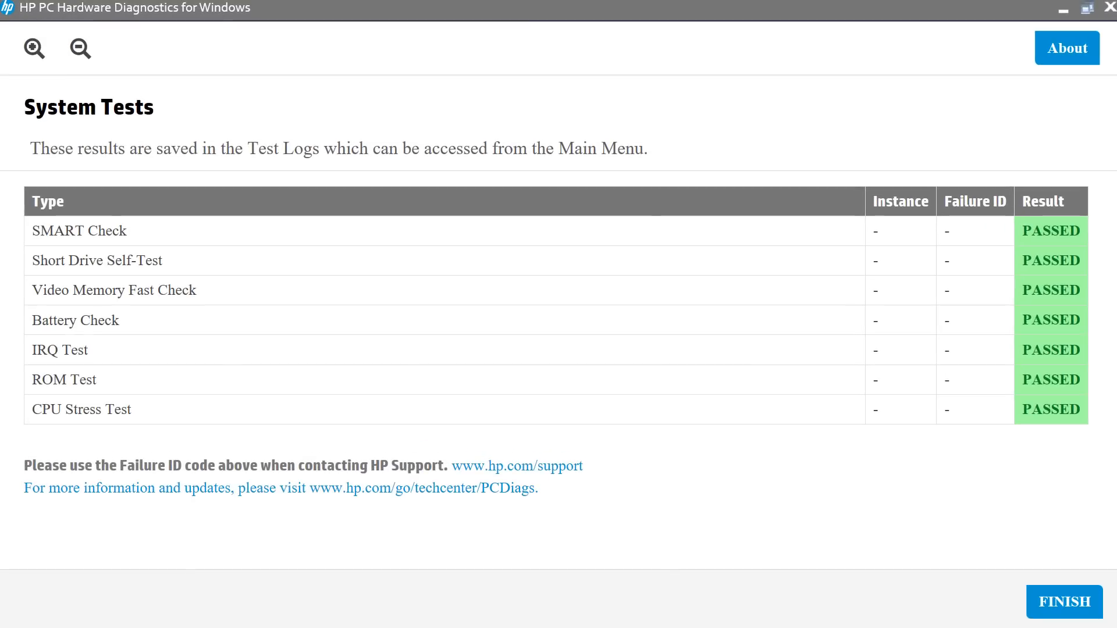
Step: Finish the passed fast test results and return to the Main Menu
{"action": "left_click", "coordinate": [1063, 602]}
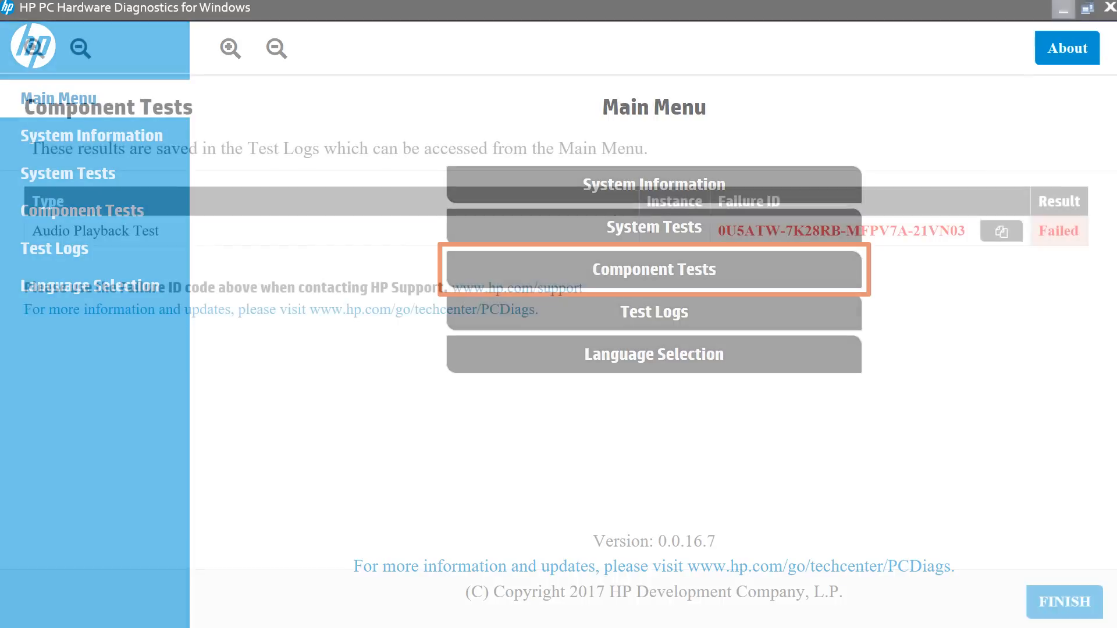
Step: Record the Audio Playback Test failure ID from the Component Tests section
{"action": "left_click", "coordinate": [653, 269]}
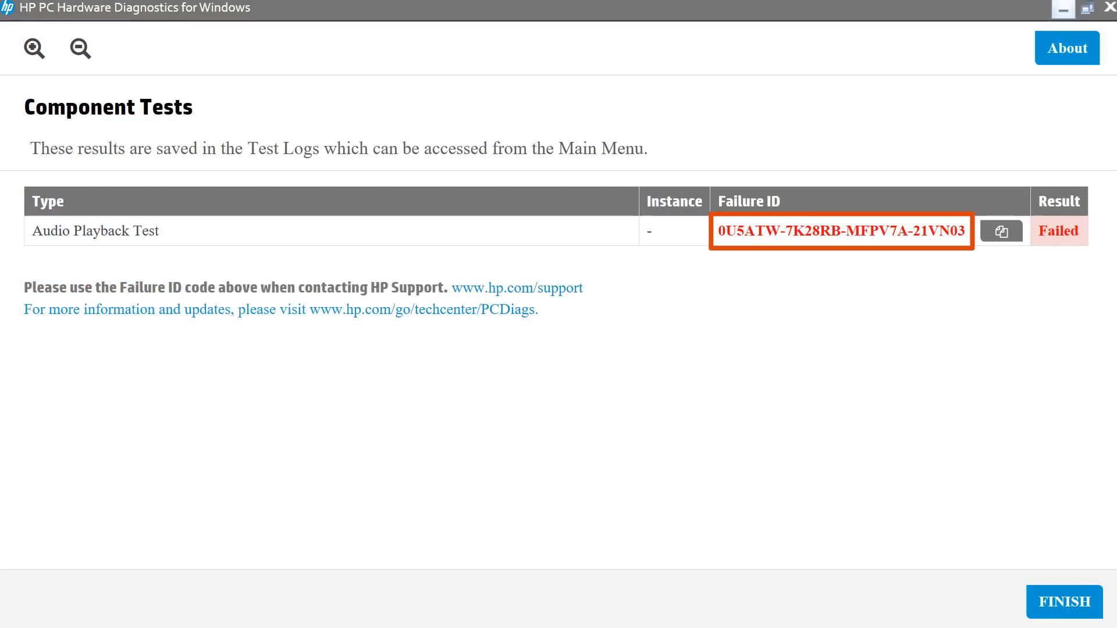
{"action": "left_click", "coordinate": [713, 606]}
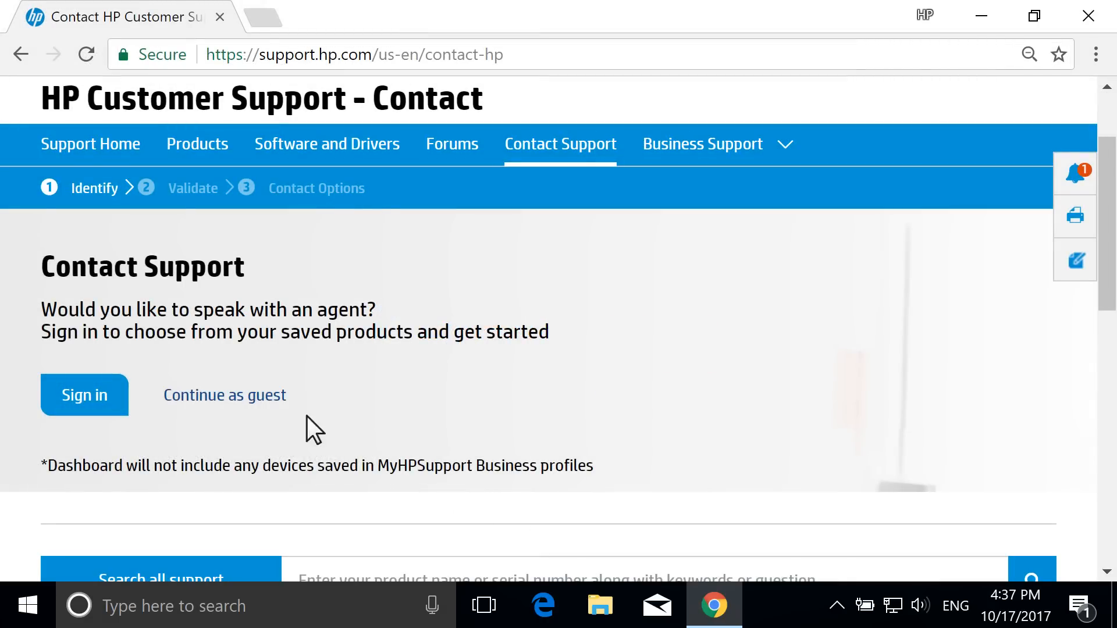
Step: Continue as guest, find product W4R30UC, and enter failure ID 0U5ATW-7K28RB-MFPV7A-21VN03 as the error code
{"action": "left_click", "coordinate": [224, 394]}
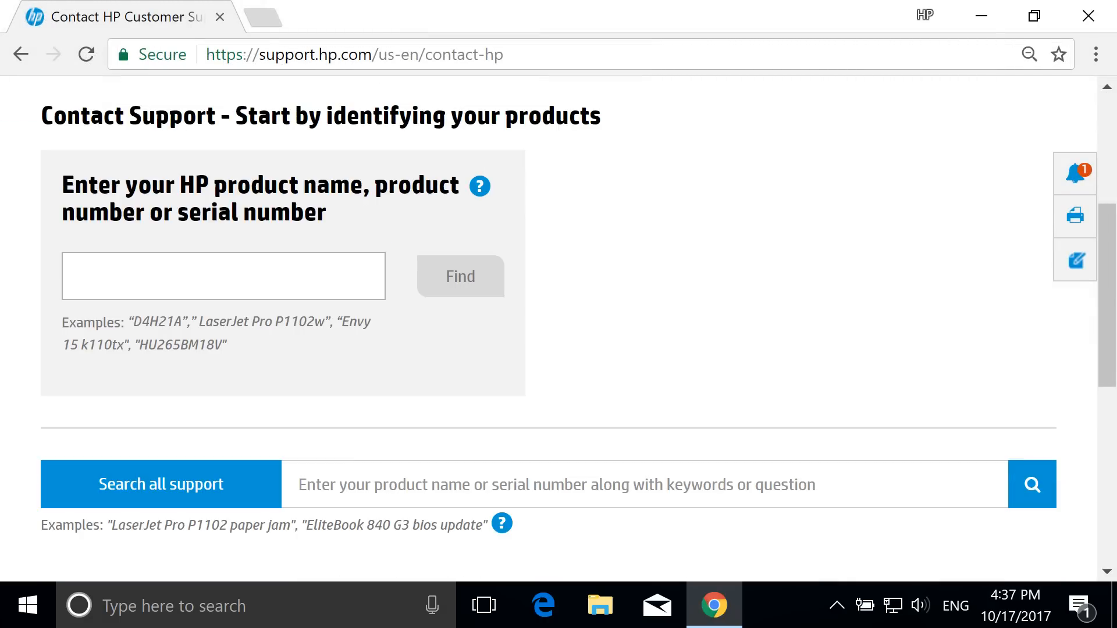
{"action": "type", "text": "W4R30UC"}
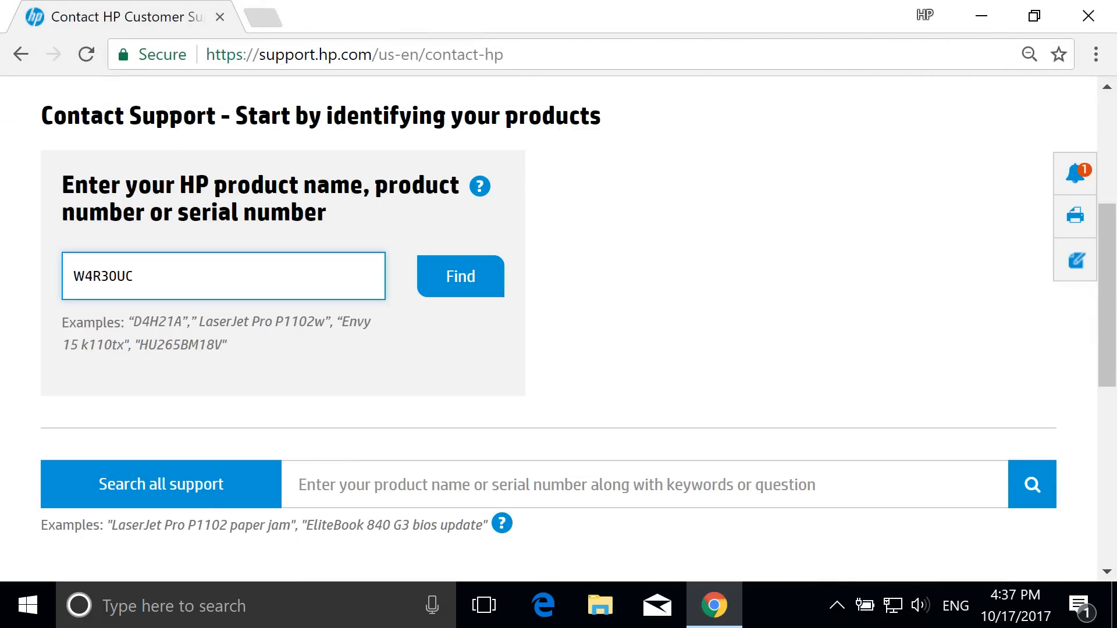
{"action": "left_click", "coordinate": [461, 277]}
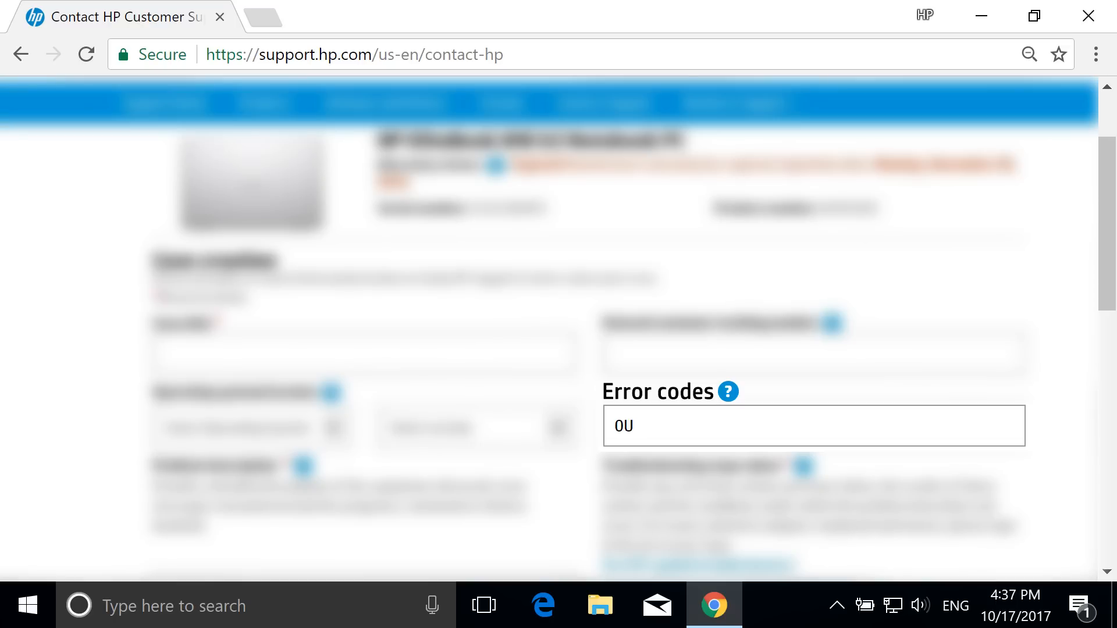
{"action": "type", "text": "5ATW-7K28RB-MFPV7A-21VN03"}
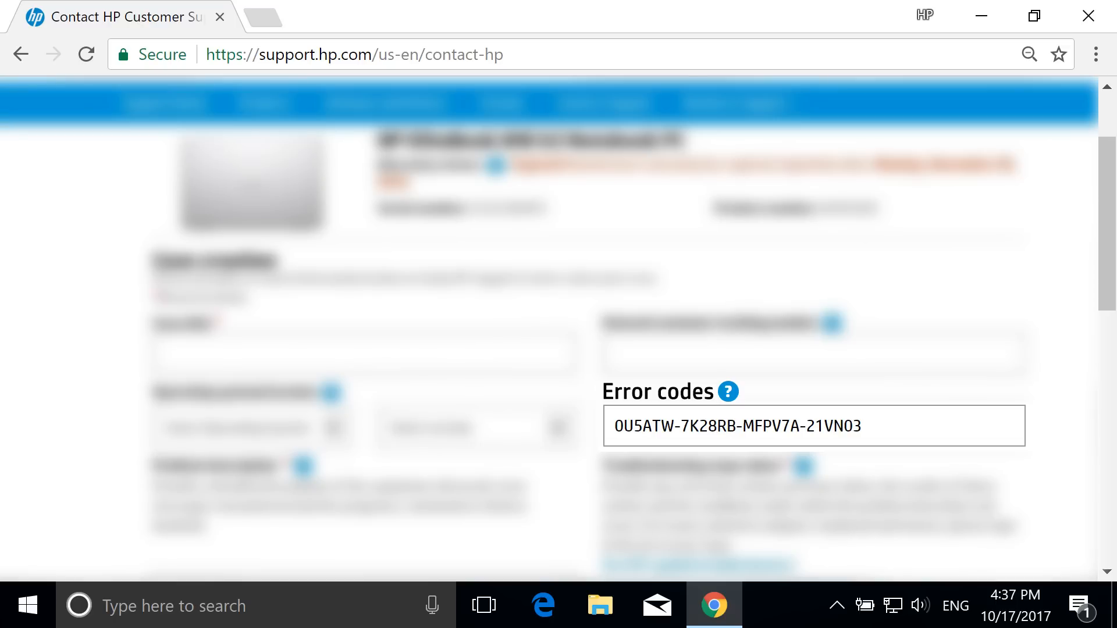